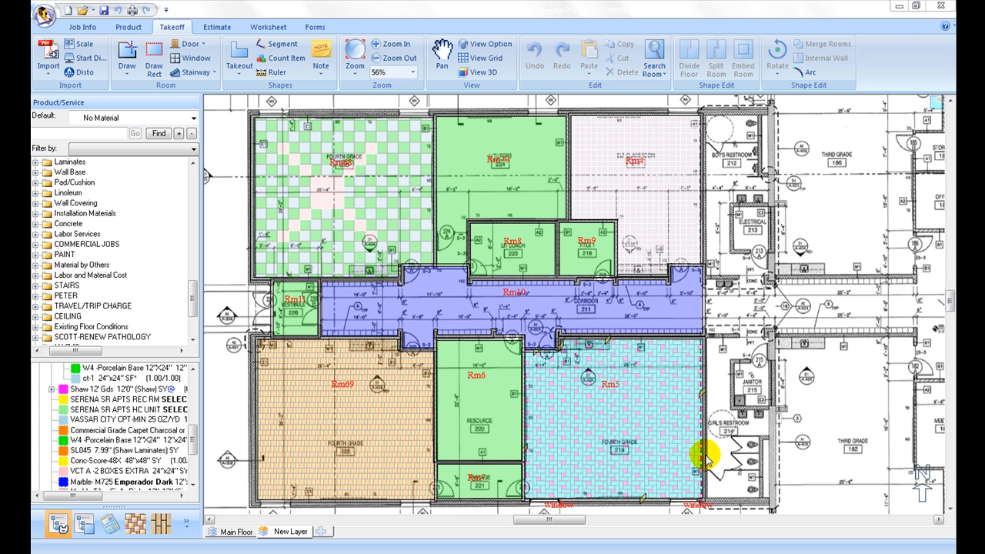
{"action": "mouse_move", "coordinate": [709, 458]}
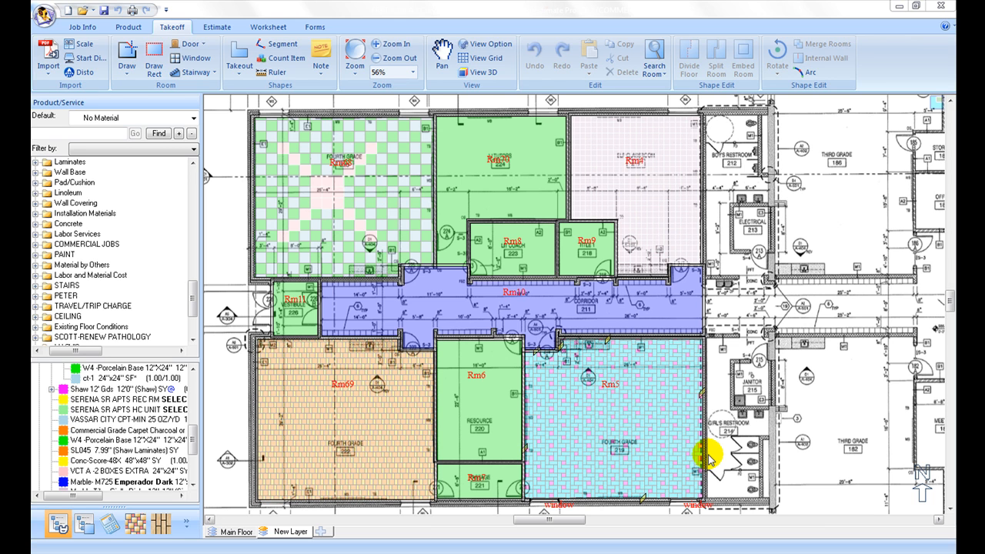
Select room Rm5 (924.50 SF) and copy its material assignment profile.
{"action": "left_click", "coordinate": [624, 428]}
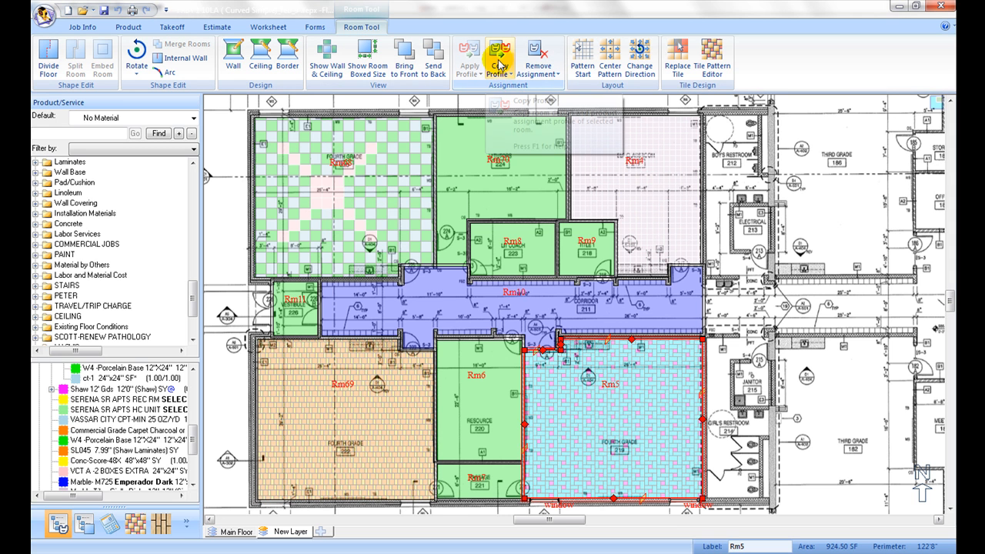
{"action": "left_click", "coordinate": [499, 58]}
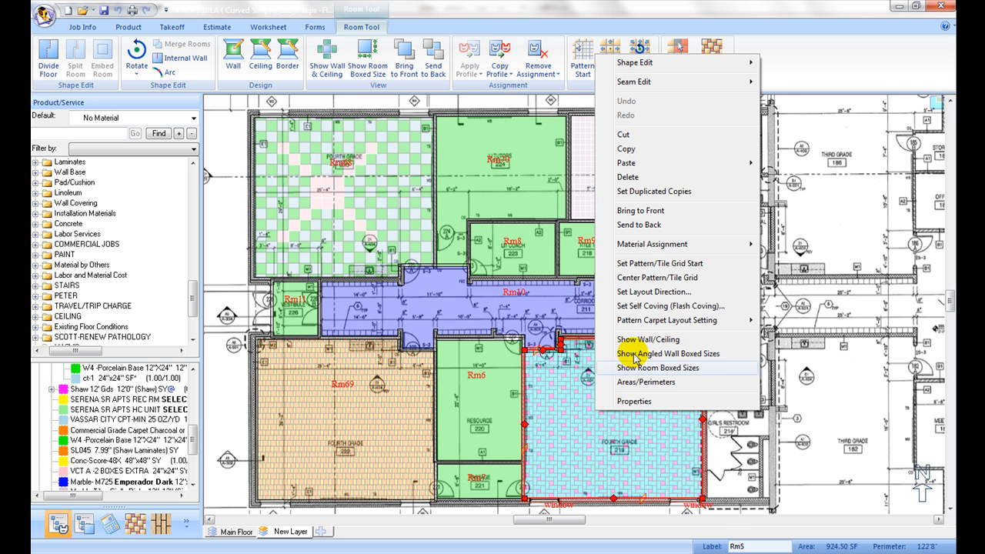
{"action": "left_click", "coordinate": [653, 244]}
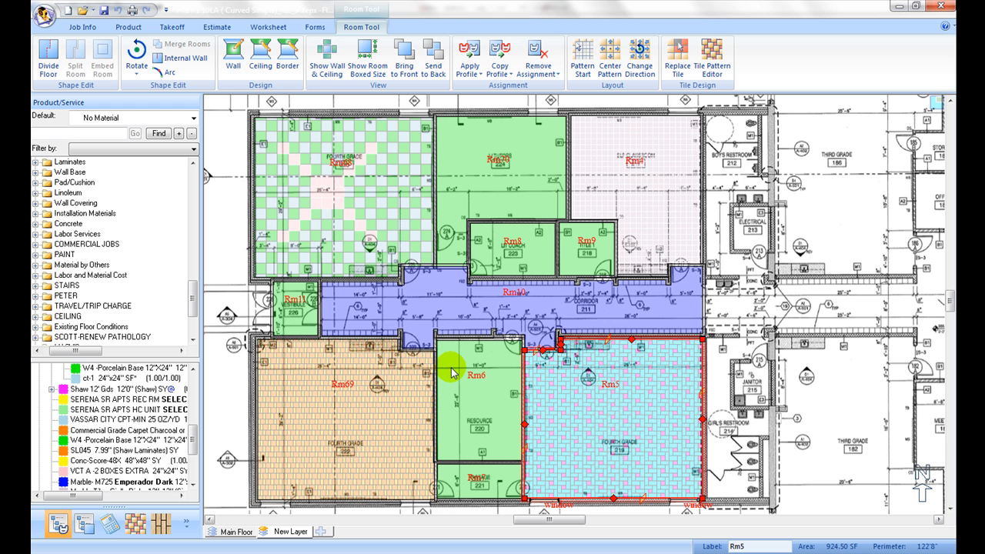
{"action": "mouse_move", "coordinate": [369, 231]}
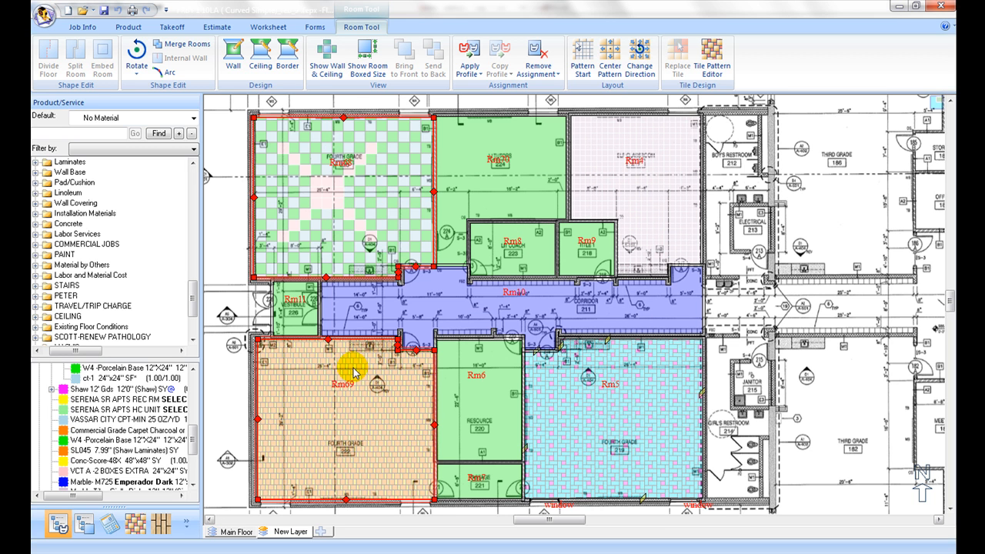
{"action": "mouse_move", "coordinate": [355, 365]}
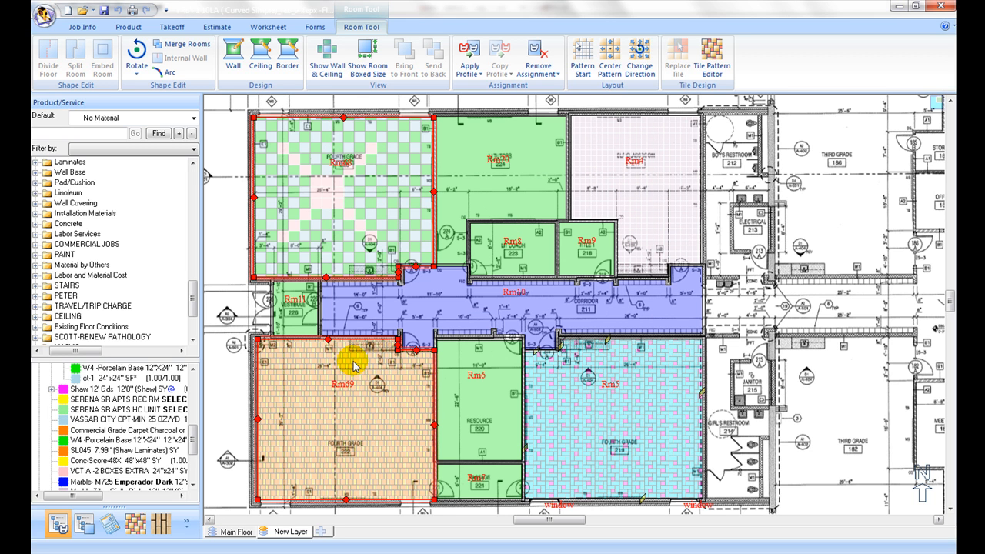
{"action": "mouse_move", "coordinate": [468, 58]}
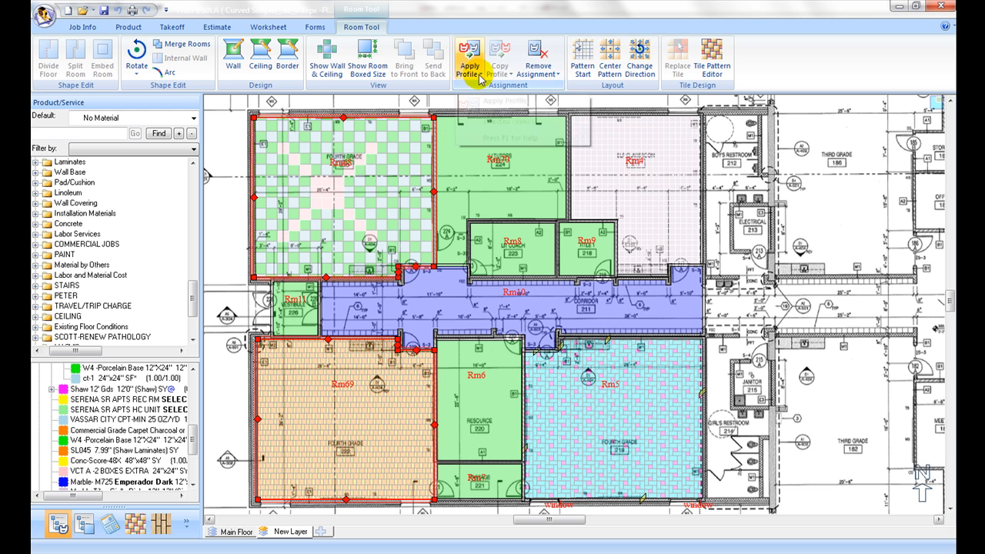
Show the Apply Profile options for applying Rm5's profile to Rm69 and the top-left room.
{"action": "left_click", "coordinate": [470, 57]}
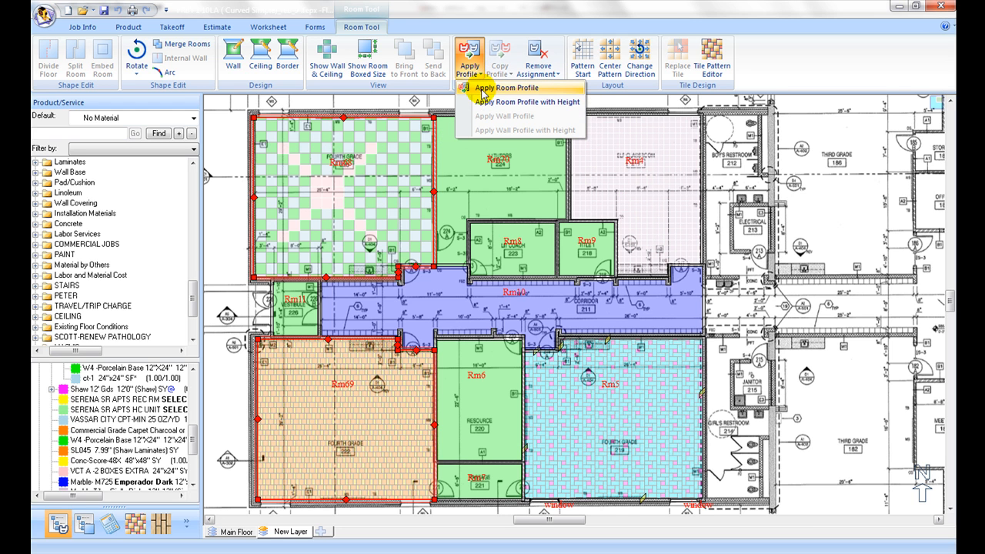
{"action": "mouse_move", "coordinate": [527, 101]}
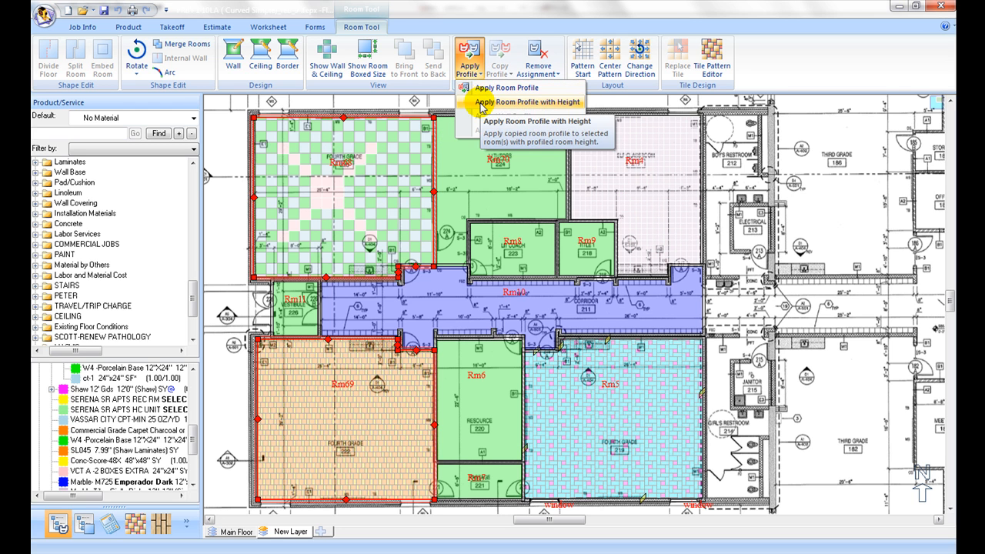